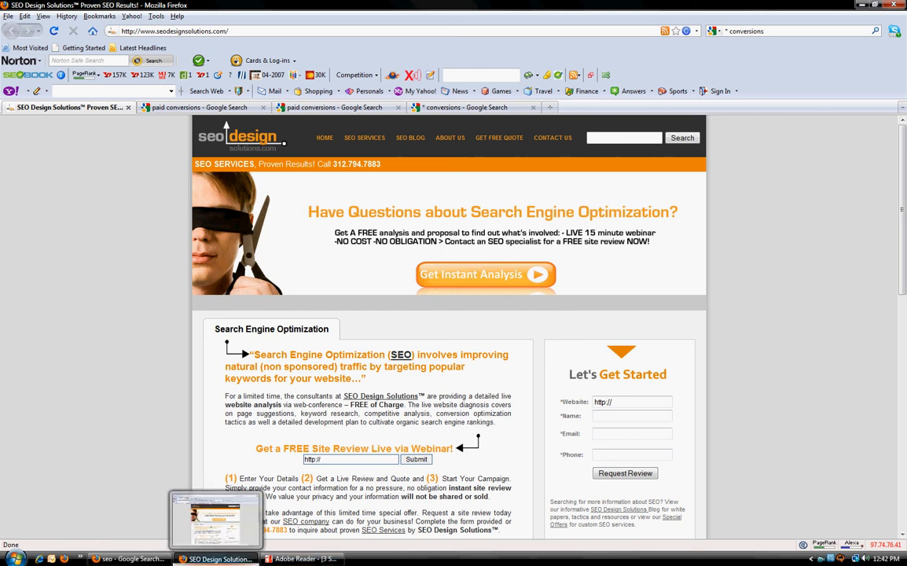
- Review the keyword tips page, then compare '* conversions' with 'paid conversions' results
click(302, 558)
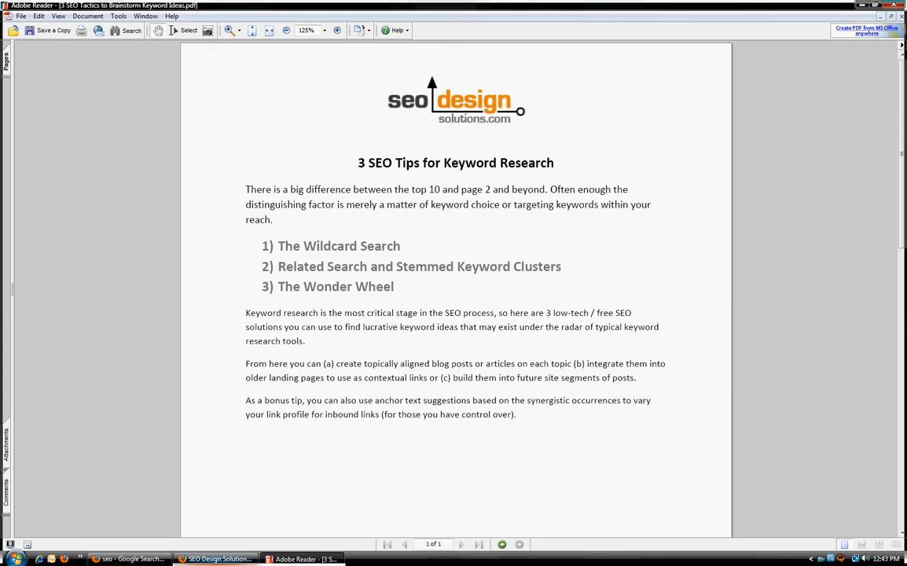
click(216, 558)
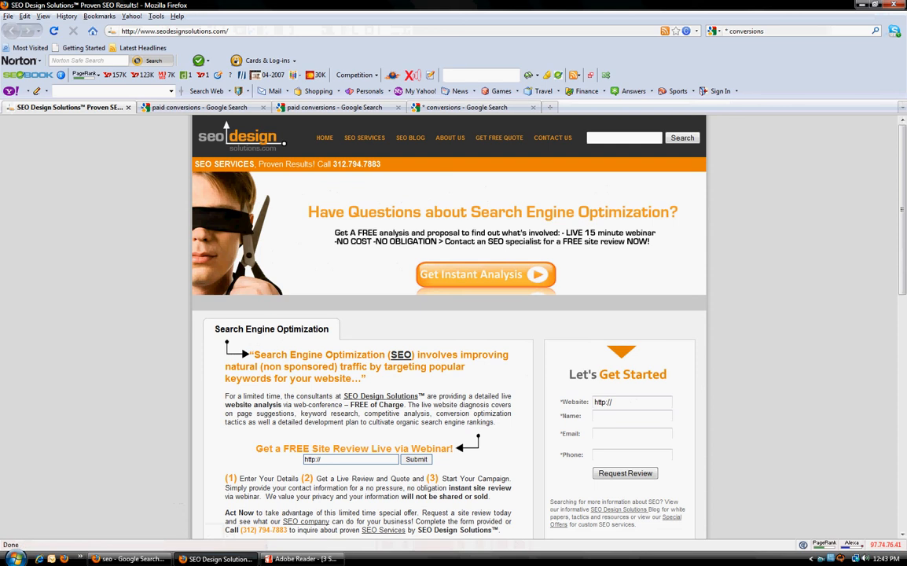
click(467, 107)
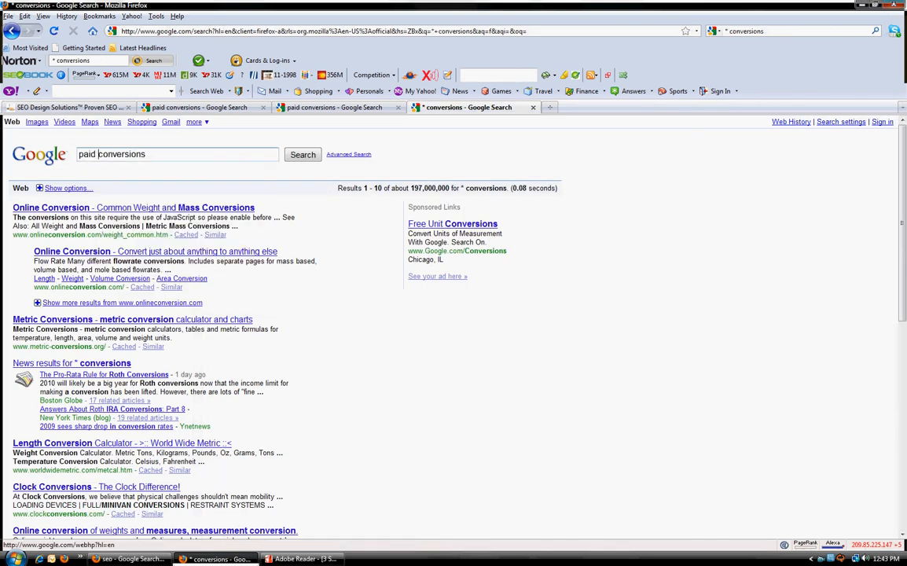
click(303, 154)
text(")
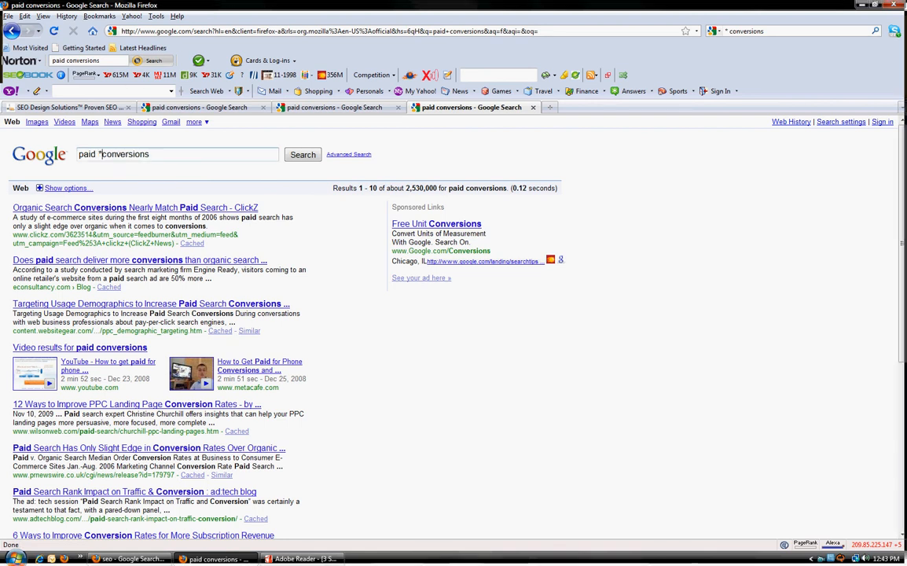
click(302, 154)
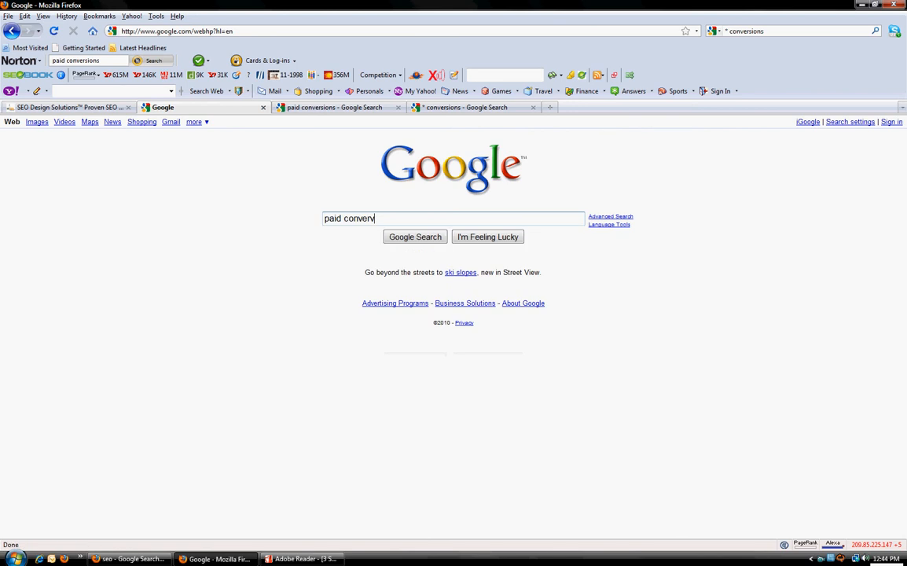
- Search 'paid conversions' and view its related searches of keyword suggestions
text(ion)
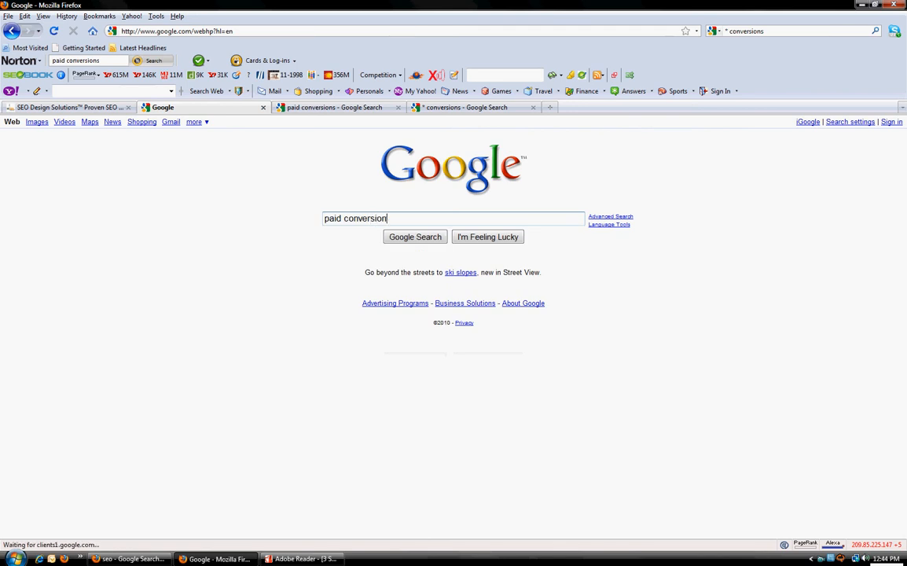
click(414, 237)
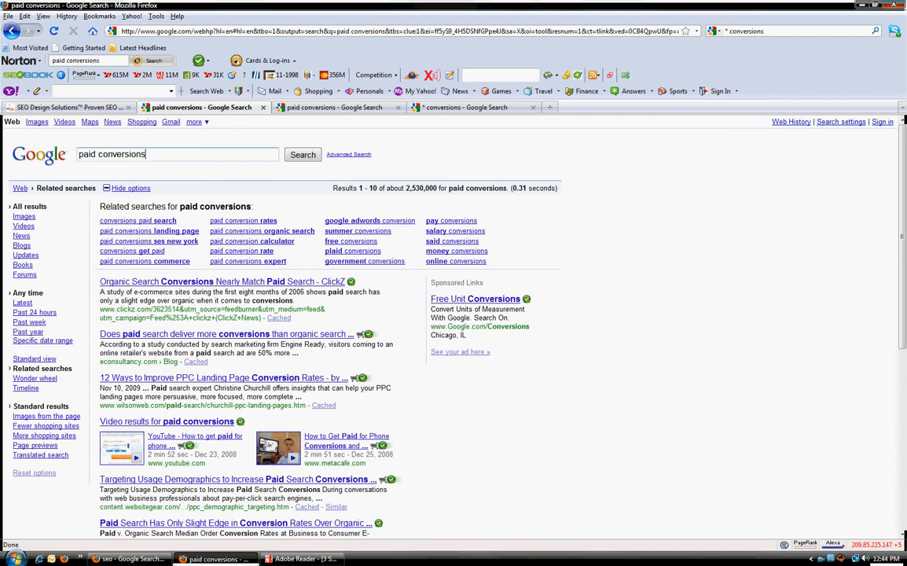
text(")
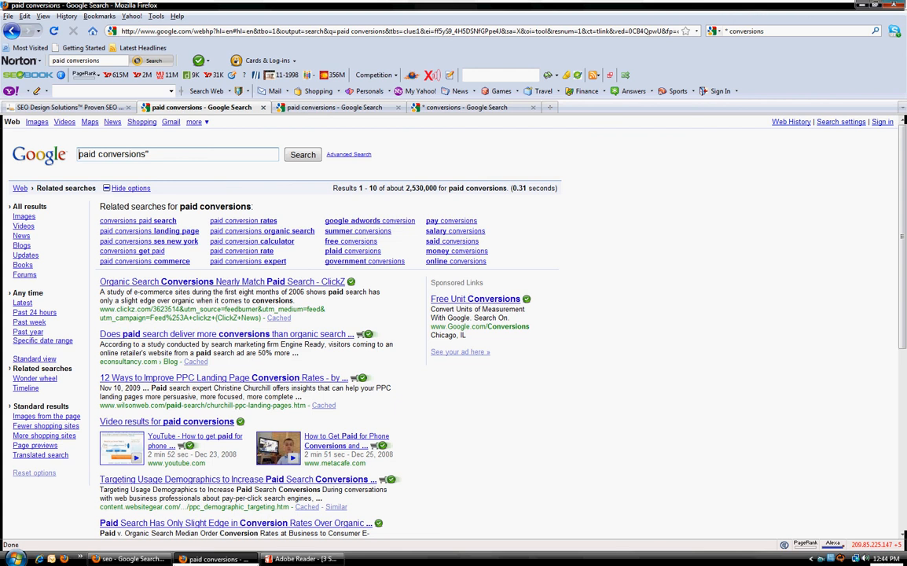
- Search "paid conversions" in quotes, limit to past 24 hours, then revisit the unquoted results
click(302, 154)
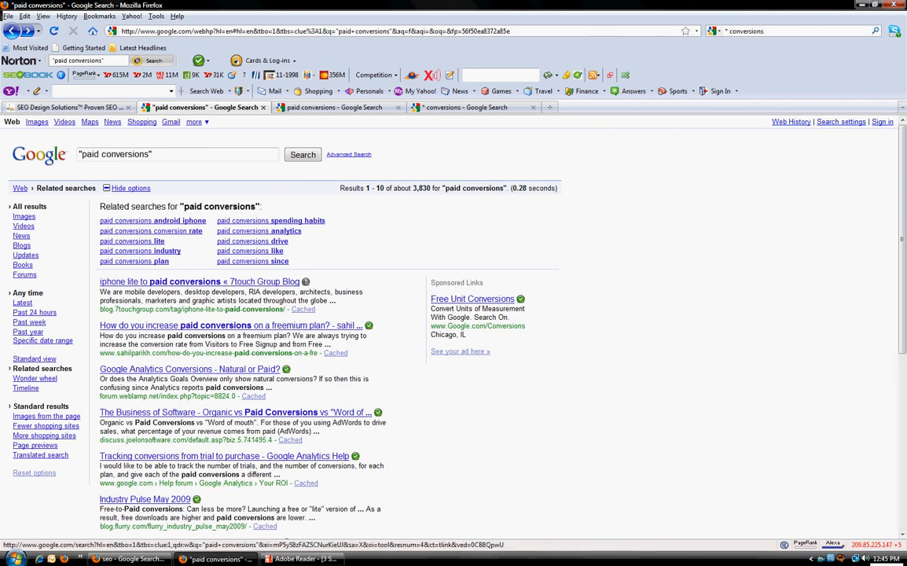
click(34, 312)
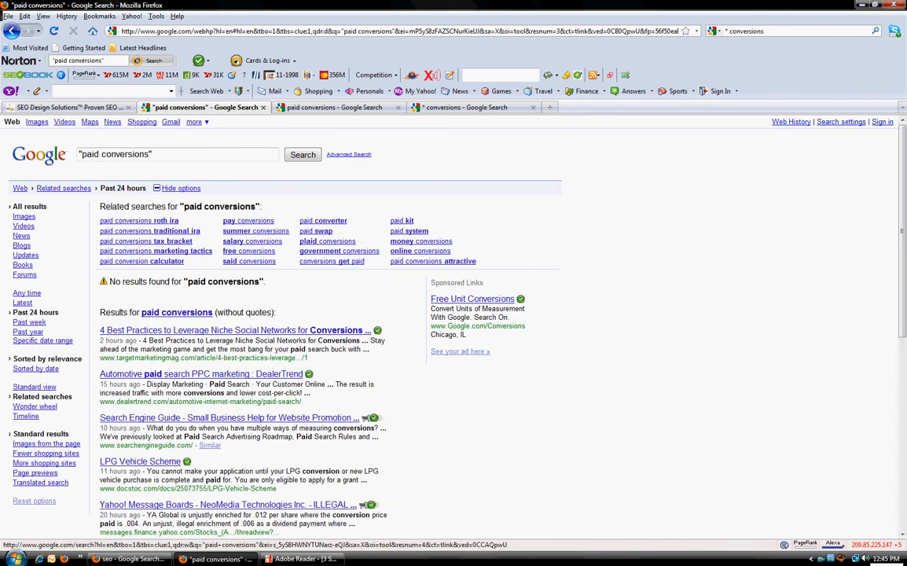
click(29, 321)
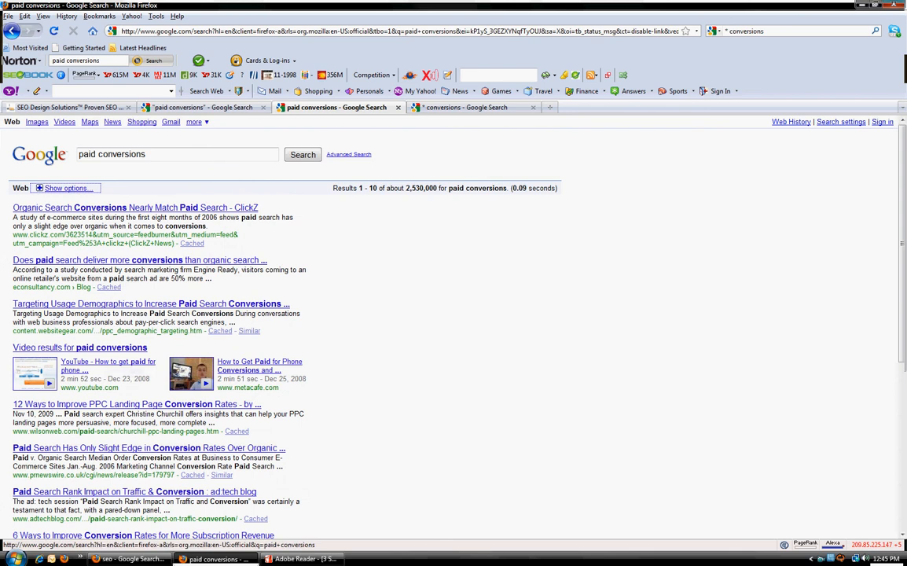
- Show the Wonder Wheel of related terms for 'paid conversions'
click(303, 154)
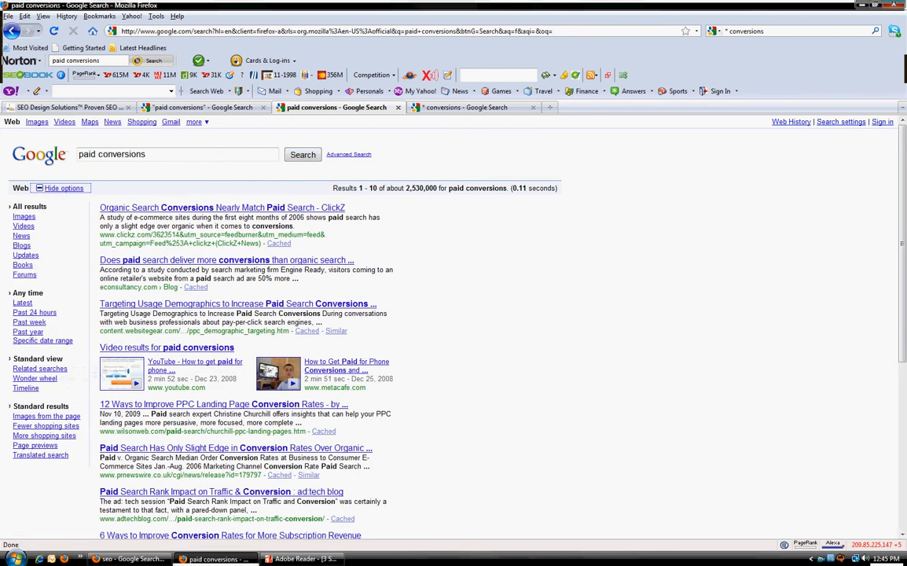
click(35, 378)
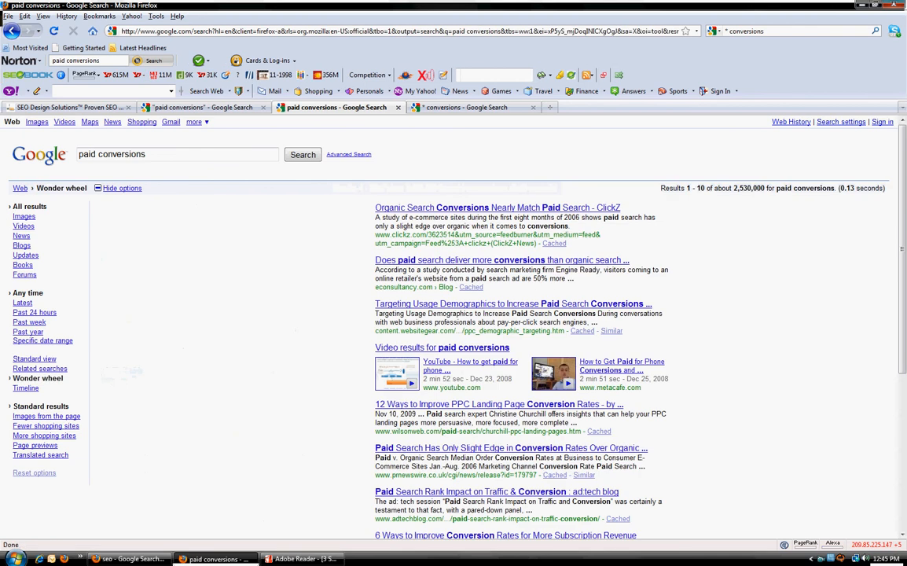
click(37, 378)
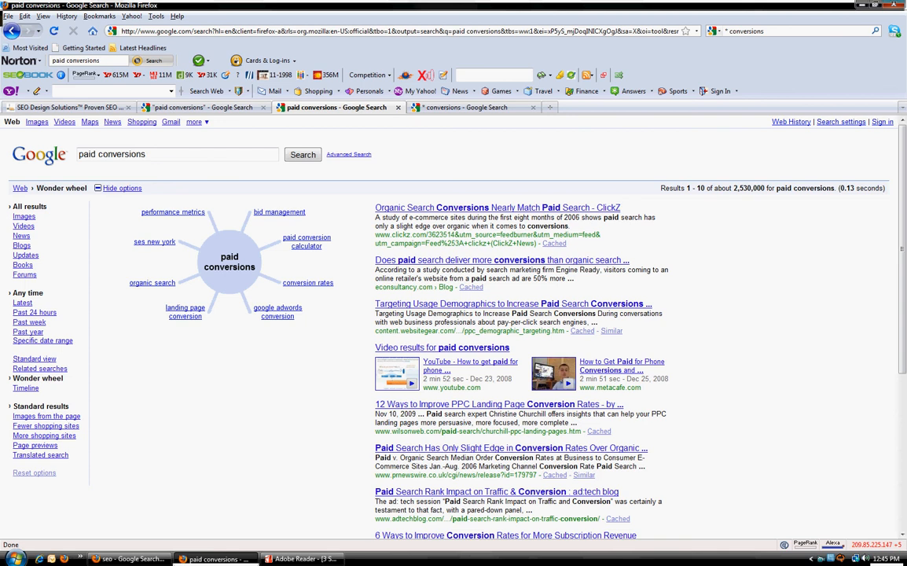
- Search '~paid conversions' with the Wonder Wheel, then select 'conversions' to leave '~paid'
click(177, 154)
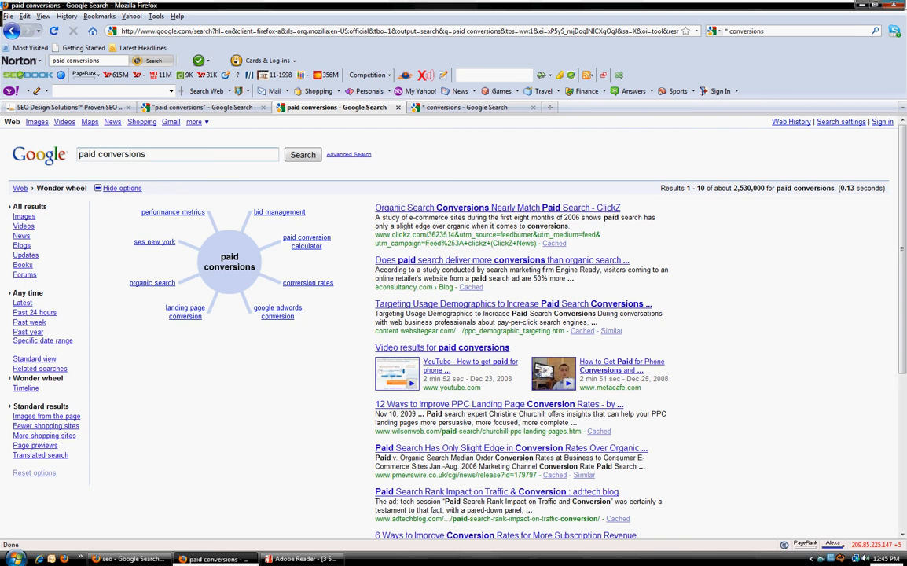
click(302, 154)
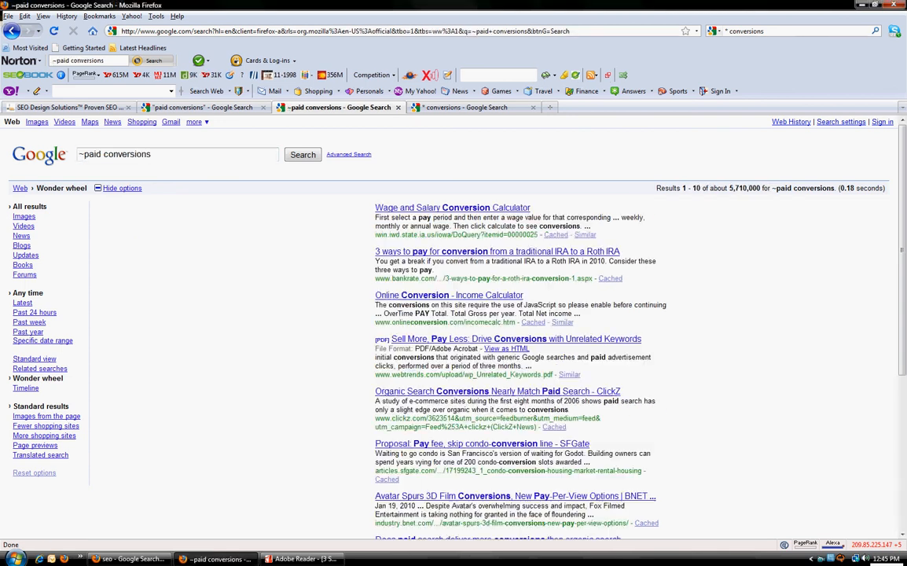
click(37, 378)
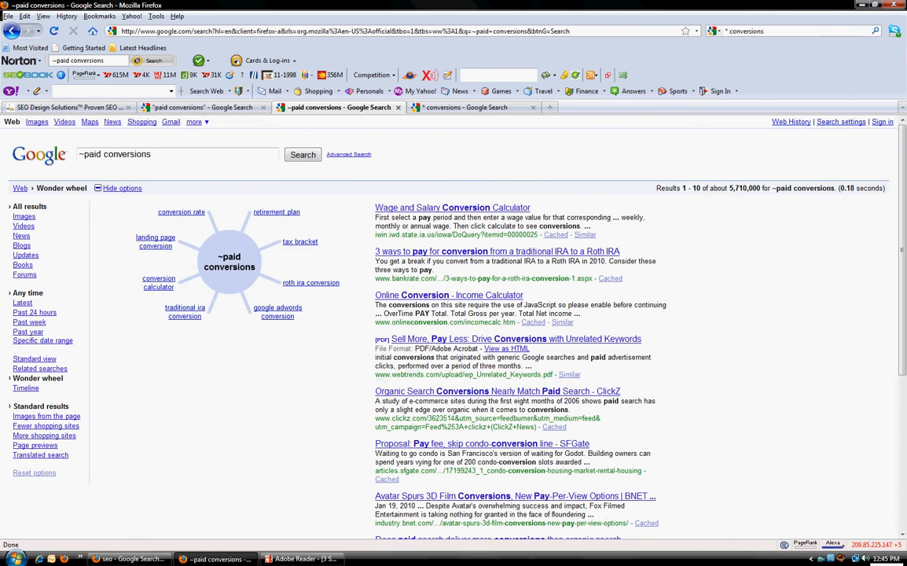
double_click(125, 154)
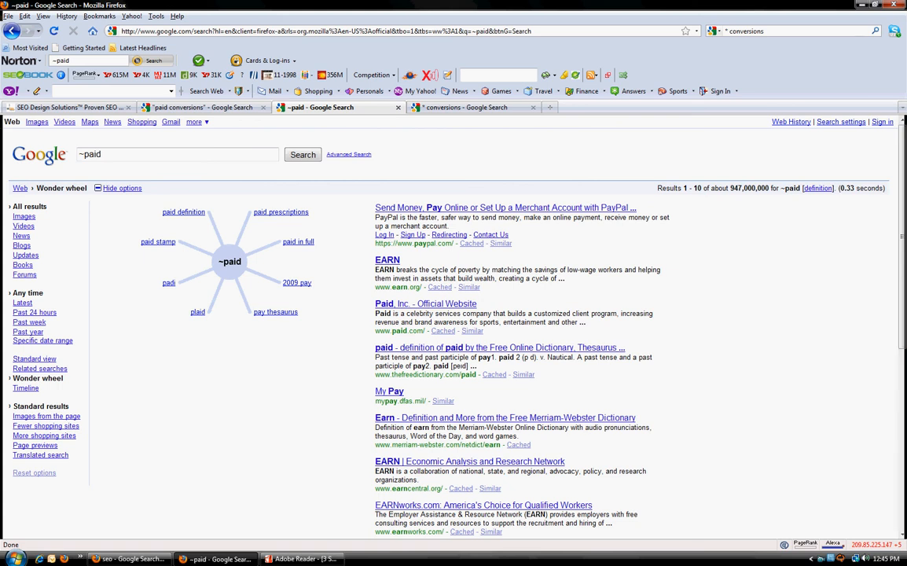
- Scroll the '~pet' Wonder Wheel results, then return to the "paid conversions" results
scroll(up, 3)
text(~pet)
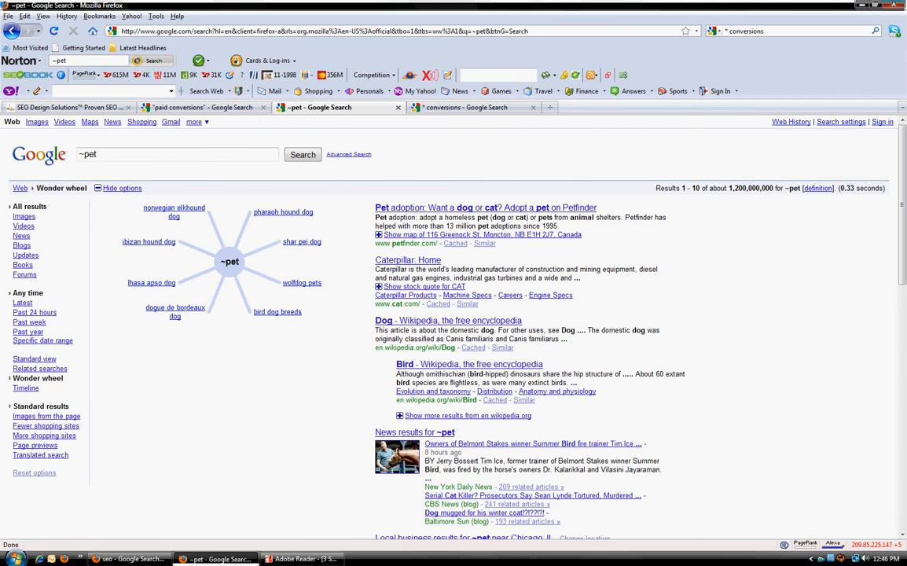
scroll(down, 3)
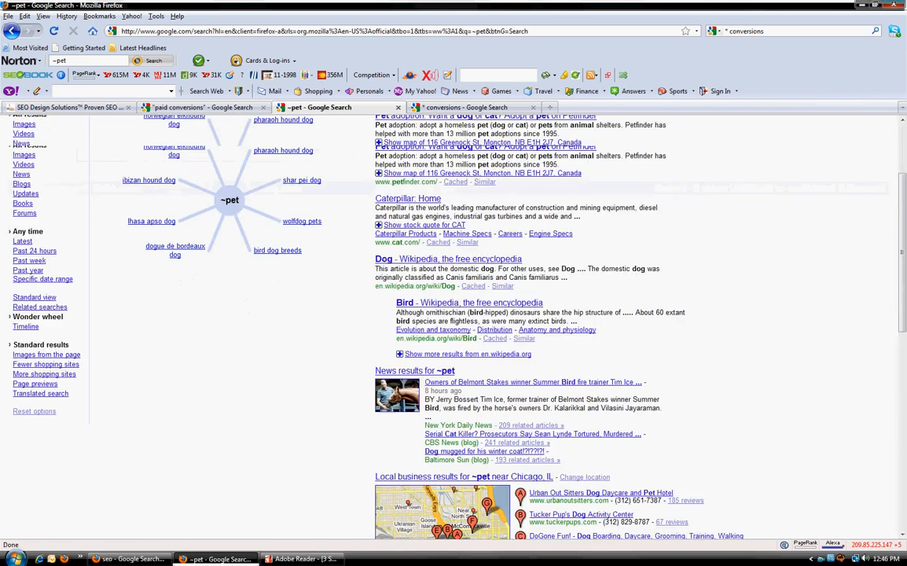
scroll(up, 3)
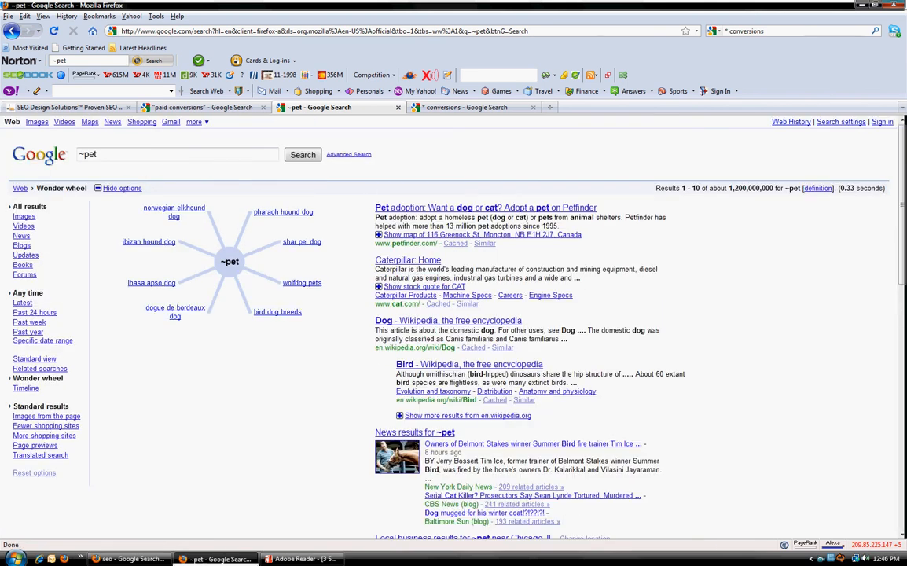
click(201, 107)
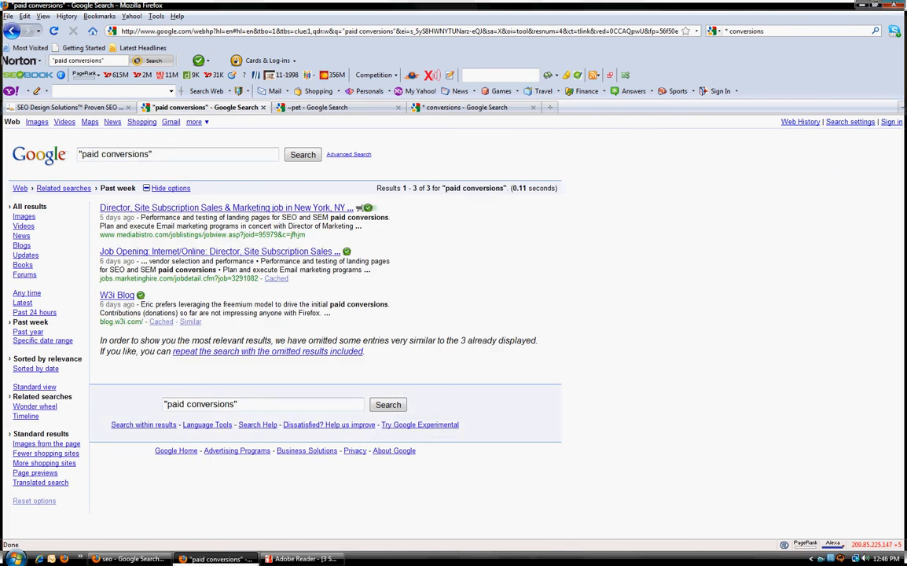
- Compare past-week and past-24-hours "paid conversions" results, then show the Wonder Wheel for 'dog'
click(468, 107)
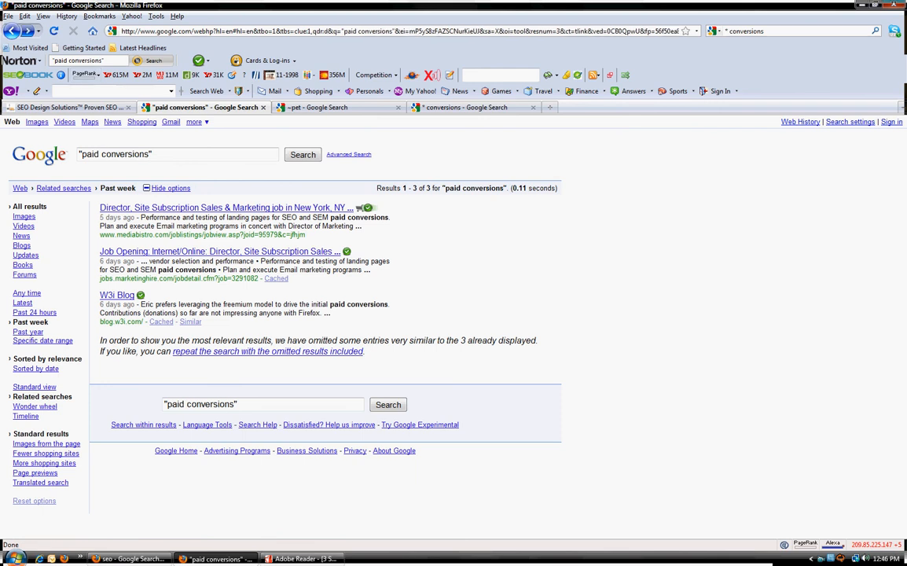
click(35, 312)
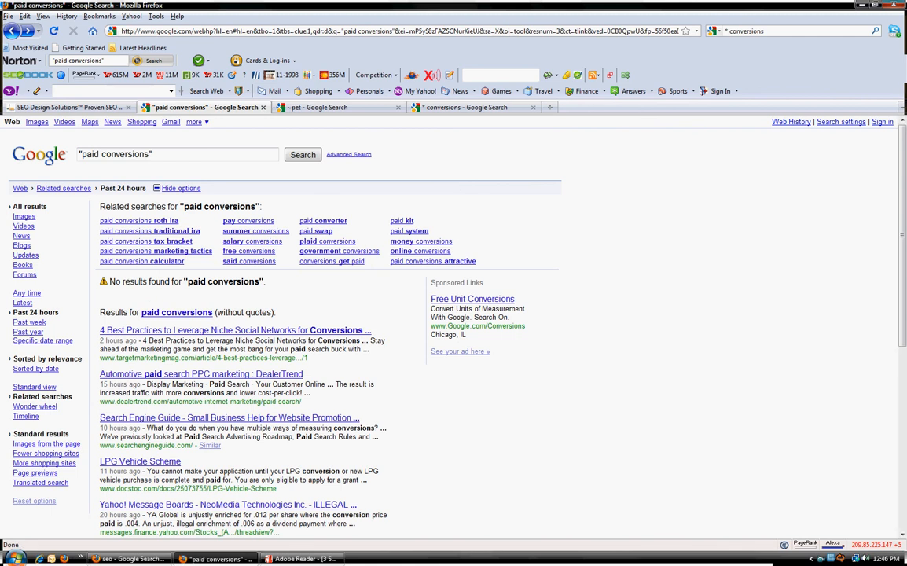
click(330, 107)
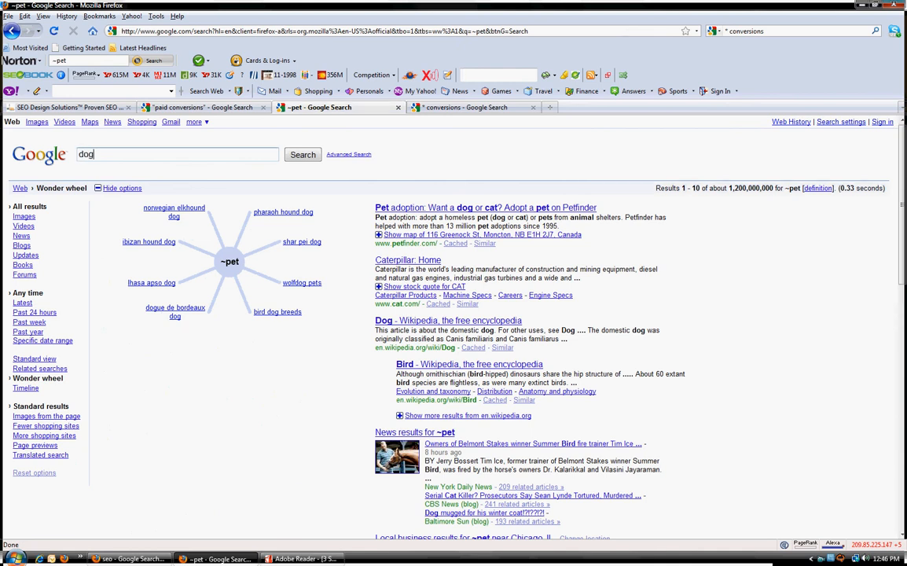
click(303, 154)
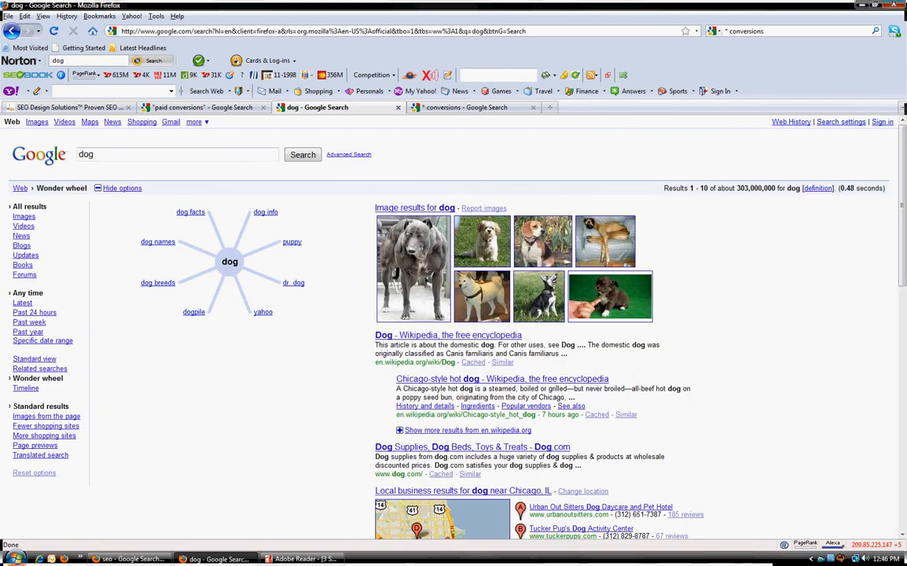